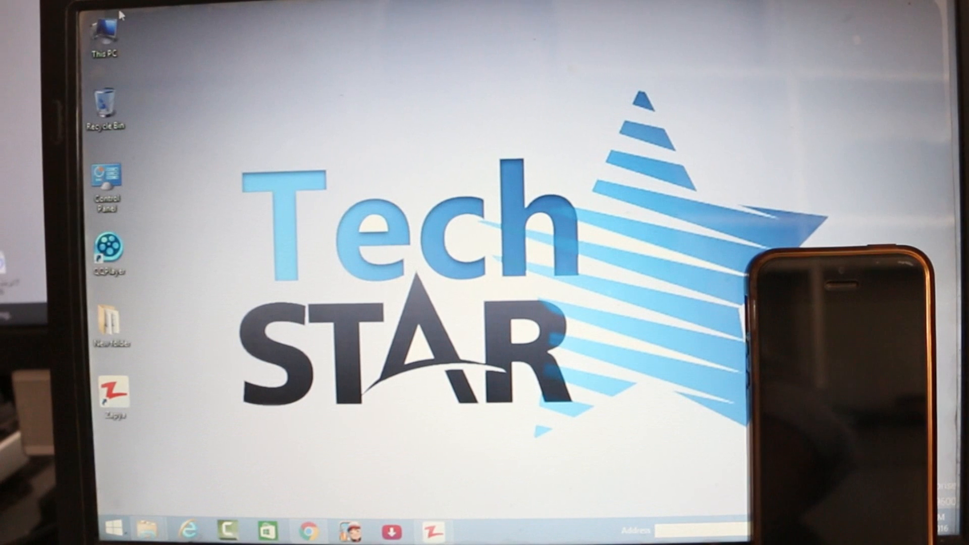
Step: Select the PC's Wi-Fi network ending in 'Paris' to reach its Enter Password screen
right_click(371, 71)
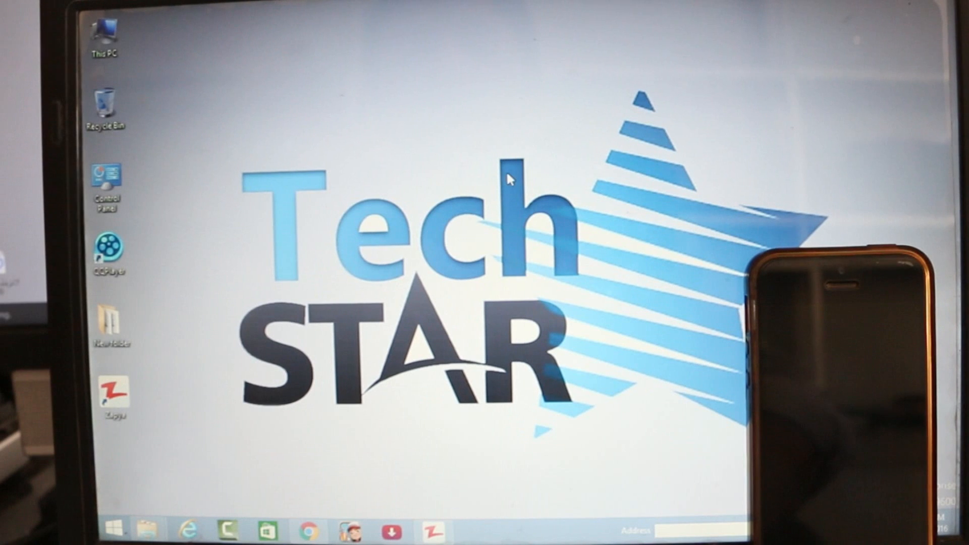
mouse_move(426, 489)
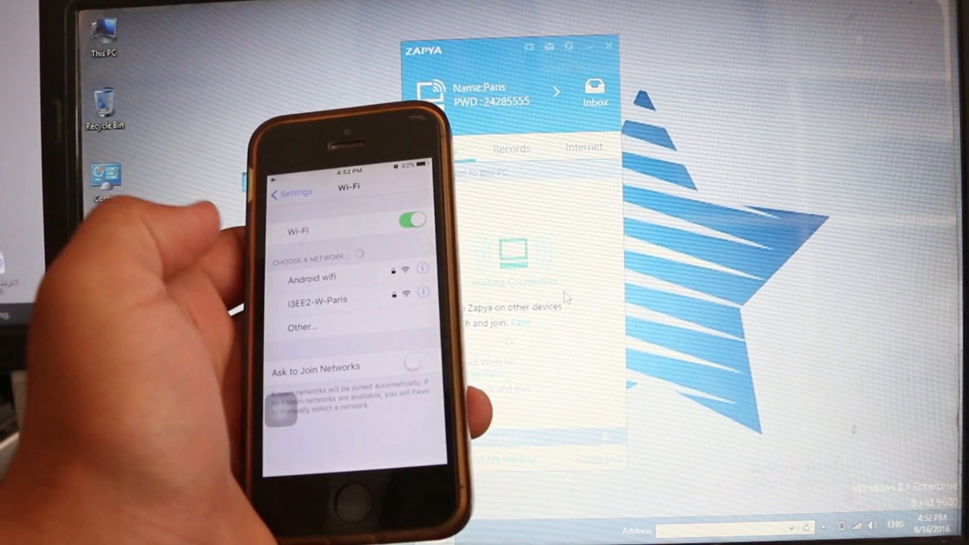
click(317, 300)
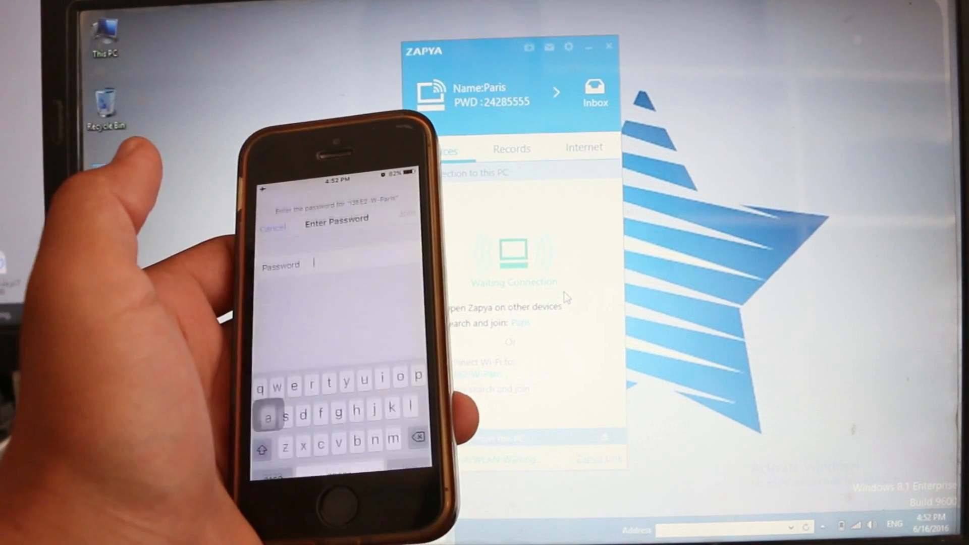